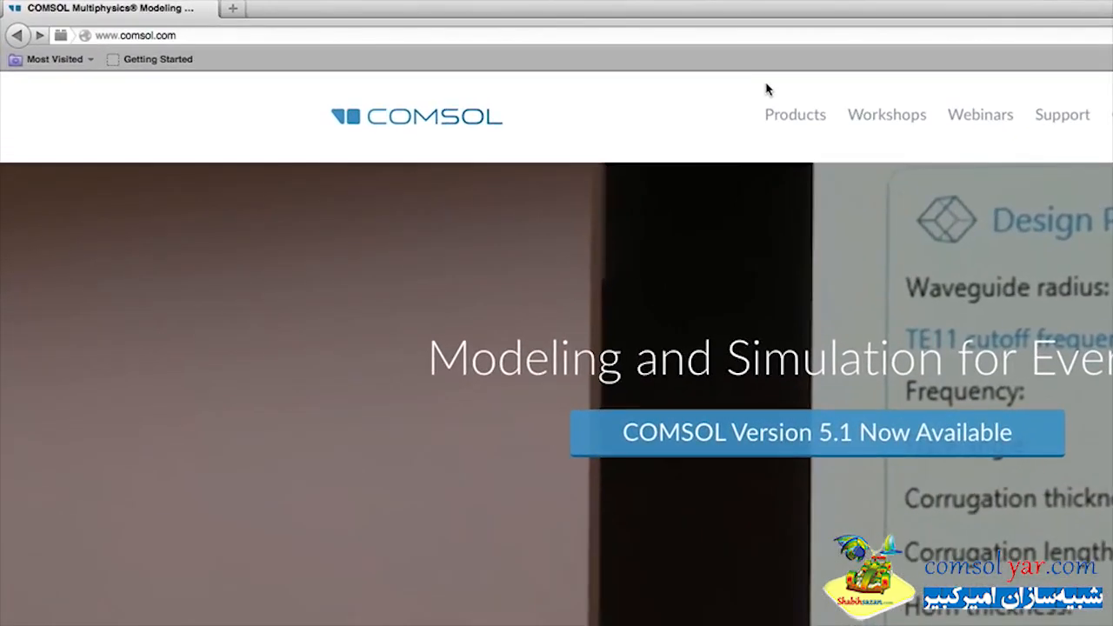
- Reach the COMSOL 5.1 for Mac OS X product download page on comsol.com via Support > Product Download
{"action": "left_click", "coordinate": [136, 35]}
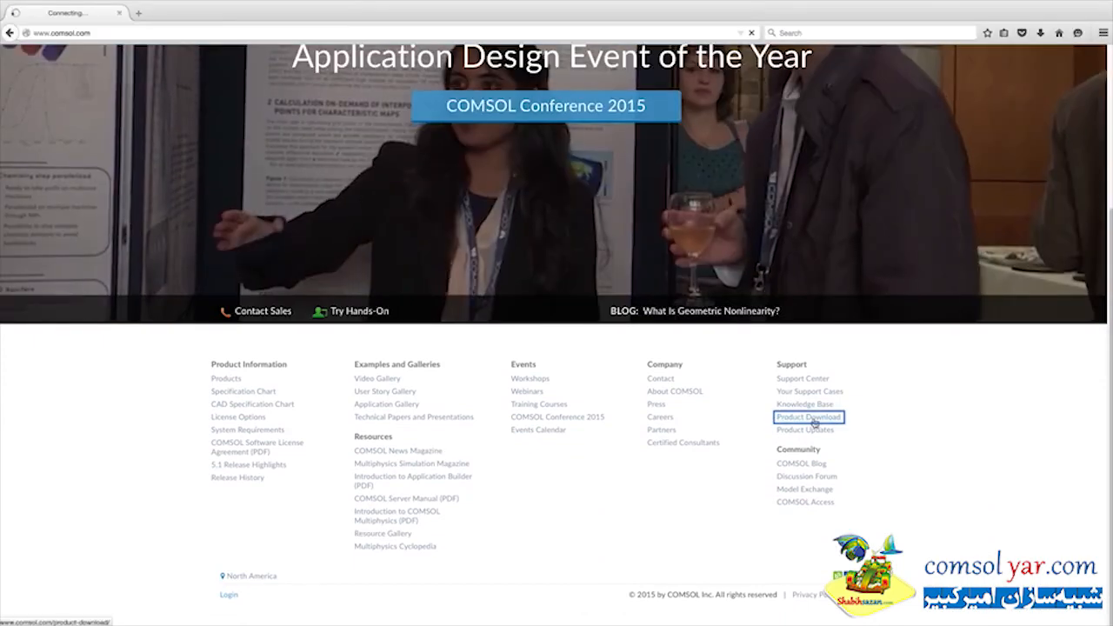
{"action": "left_click", "coordinate": [807, 417]}
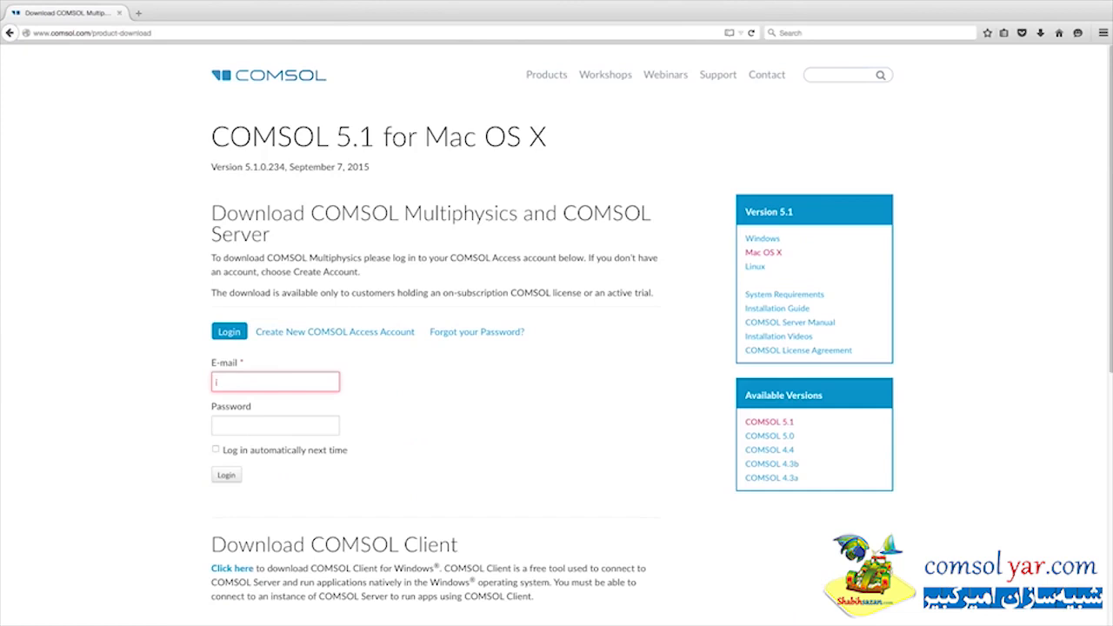
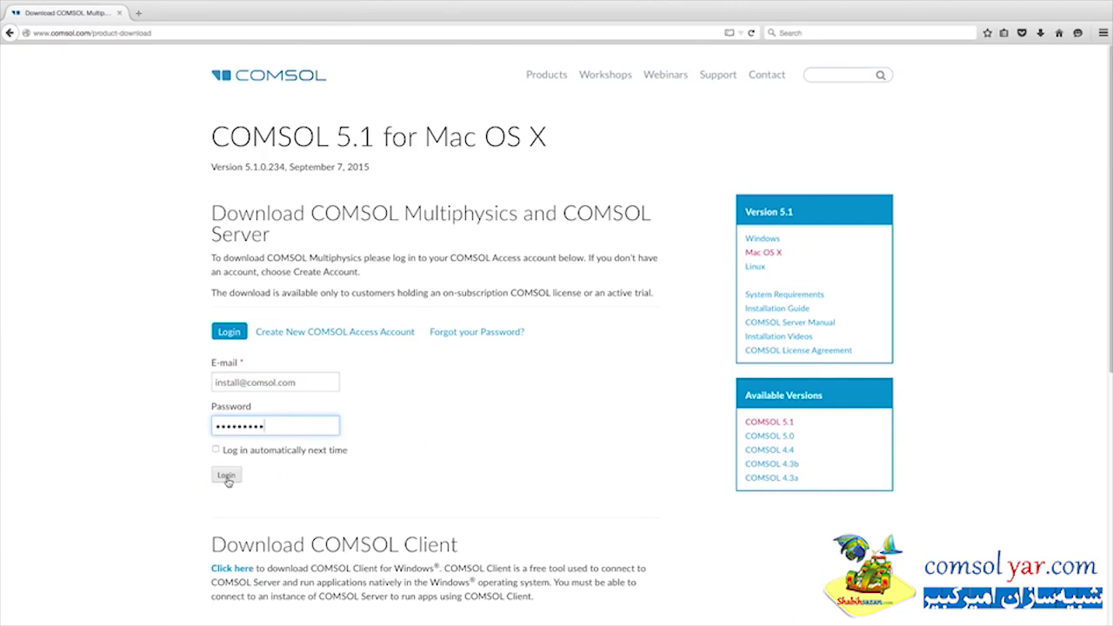
{"action": "left_click", "coordinate": [226, 475]}
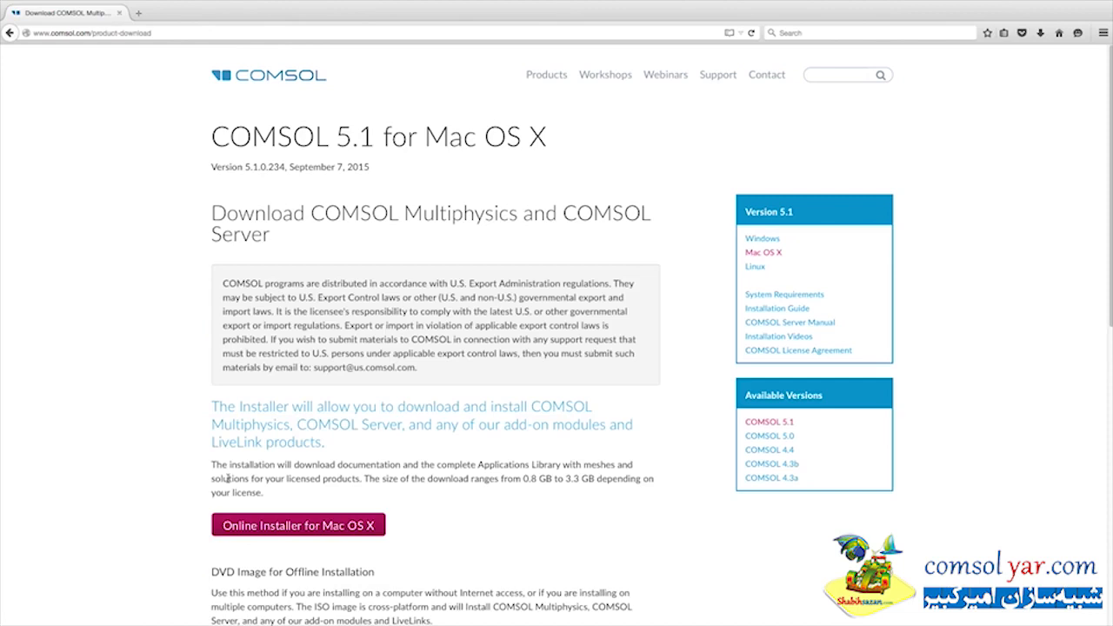
{"action": "mouse_move", "coordinate": [648, 299]}
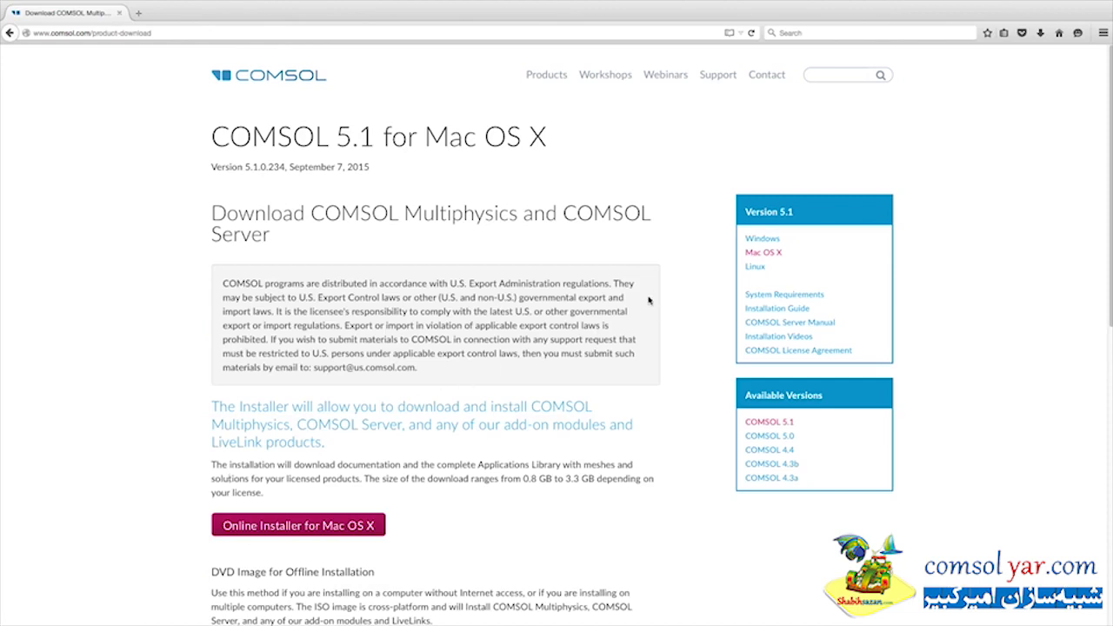
- Request the Online Installer for Mac OS X, bringing up the prompt to save COMSOL51_mac.dmg
{"action": "left_click", "coordinate": [762, 252]}
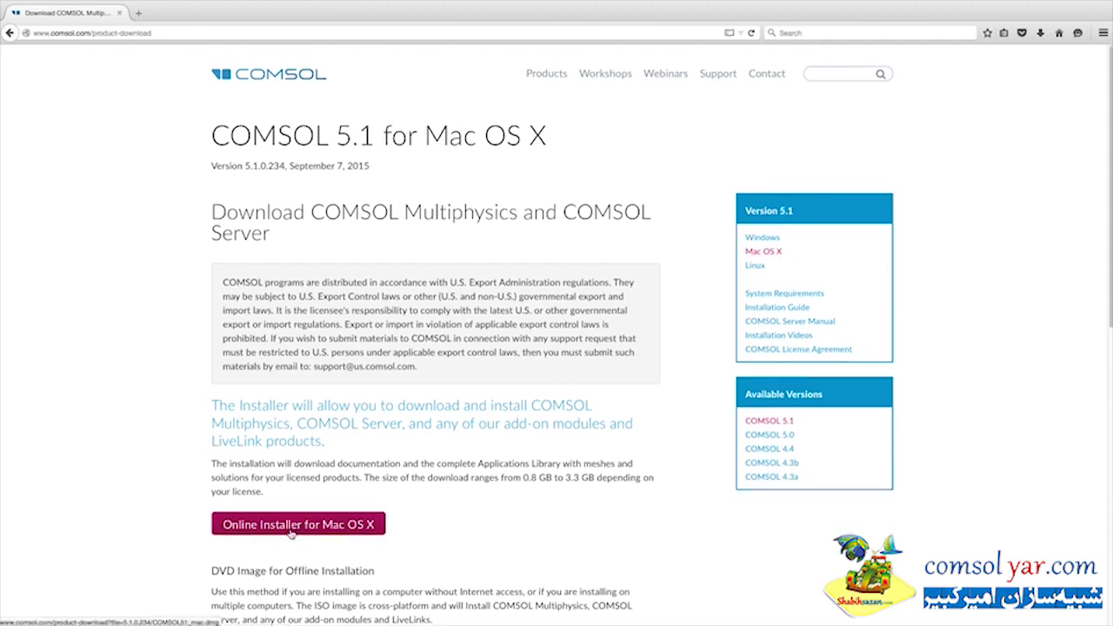
{"action": "scroll", "scroll_direction": "down", "scroll_amount": 3}
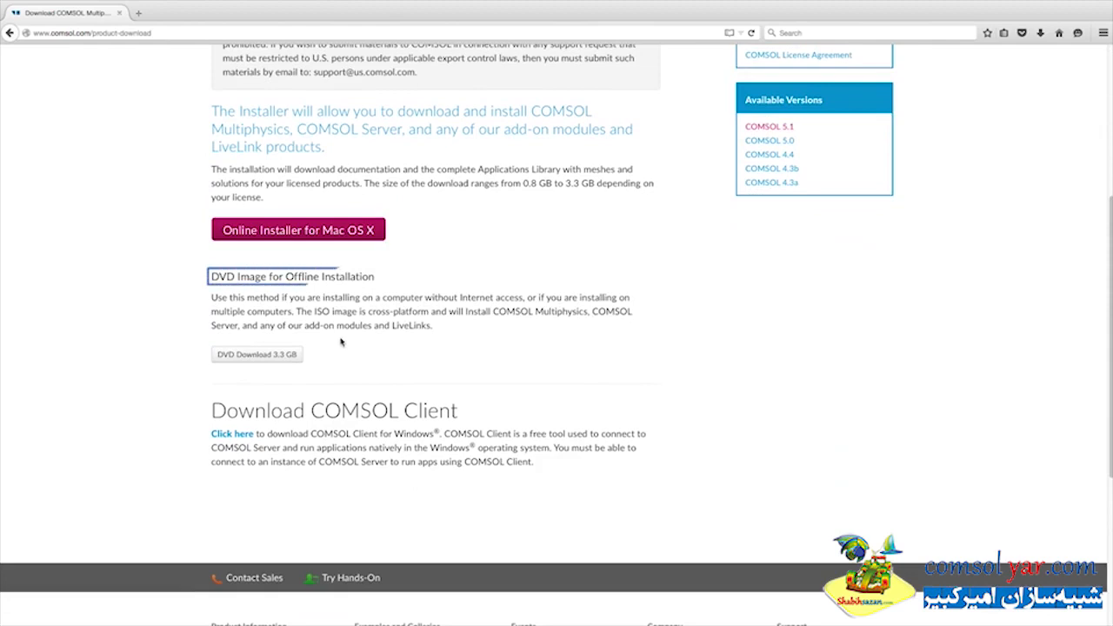
{"action": "left_click", "coordinate": [299, 230]}
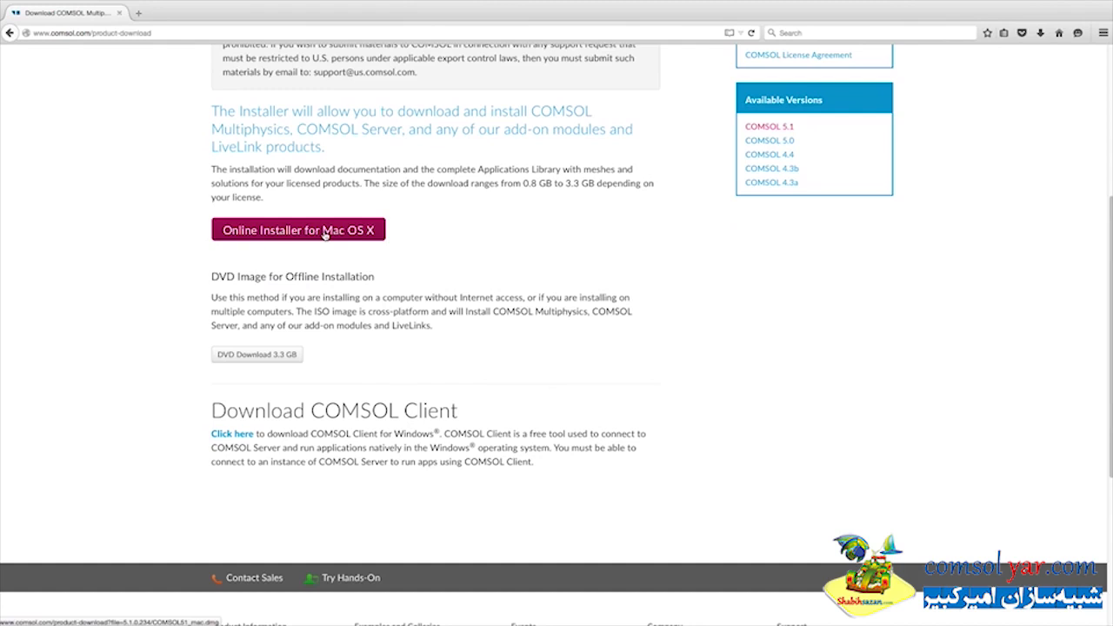
{"action": "left_click", "coordinate": [299, 229]}
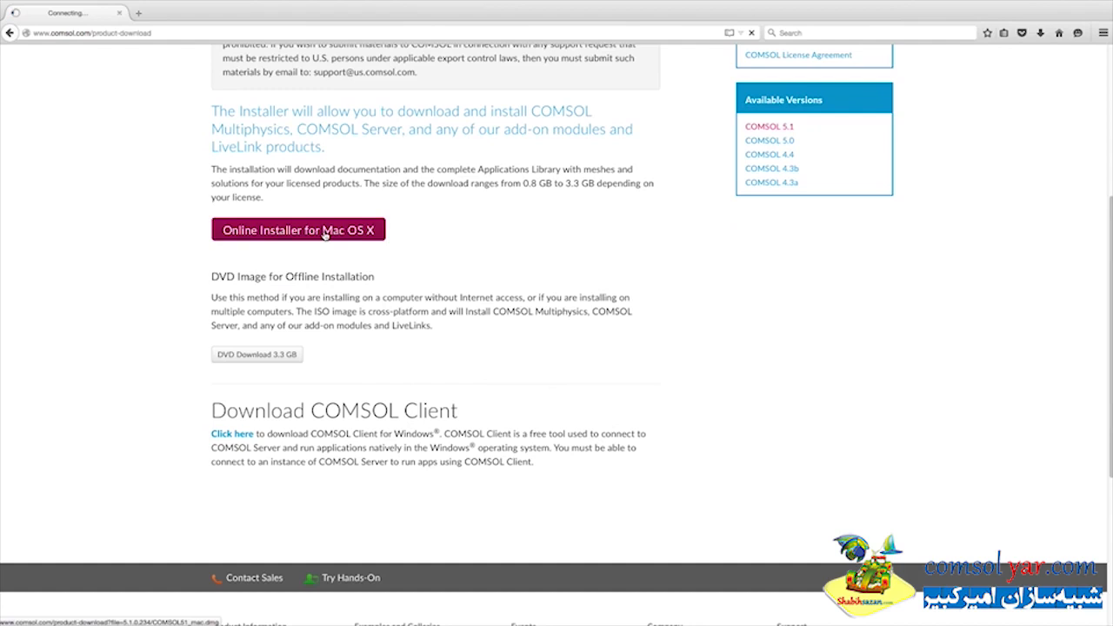
{"action": "left_click", "coordinate": [299, 230]}
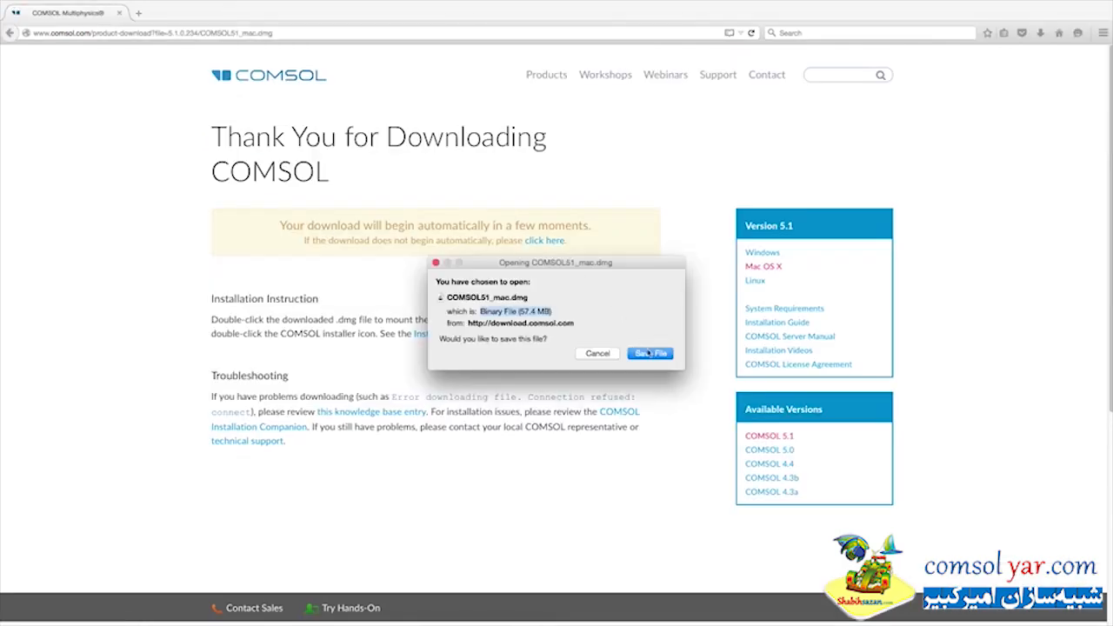
- Save COMSOL51_mac.dmg from Firefox and mount it from the Downloads button to show the installer files
{"action": "left_click", "coordinate": [650, 353]}
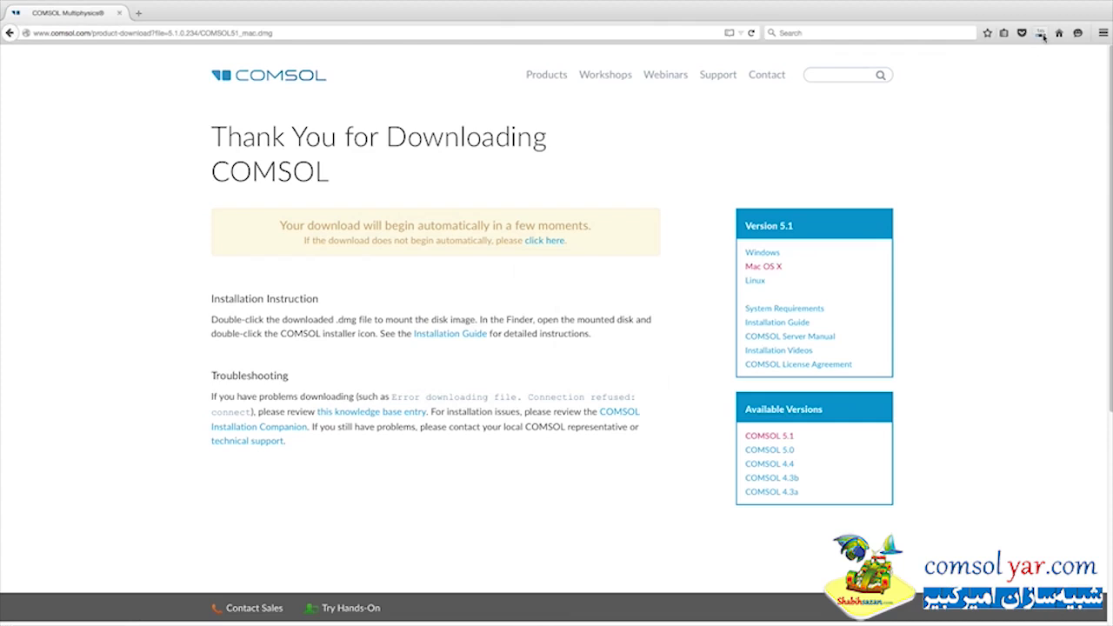
{"action": "left_click", "coordinate": [1040, 34]}
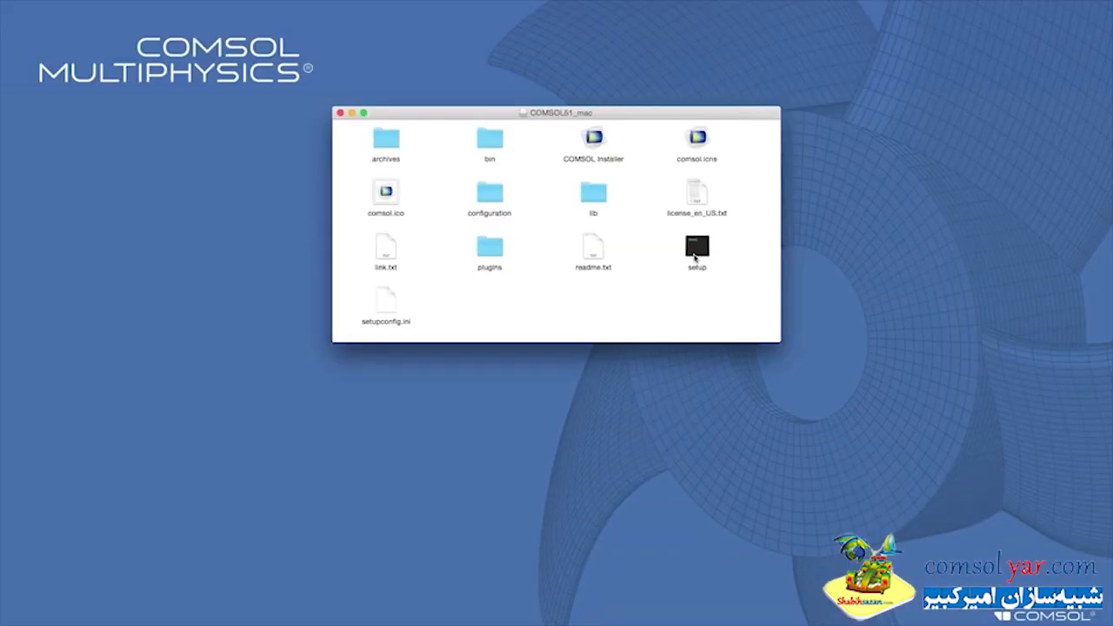
- Launch setup from the COMSOL51_mac disk image and confirm the security warning to start the installer
{"action": "double_click", "coordinate": [696, 247]}
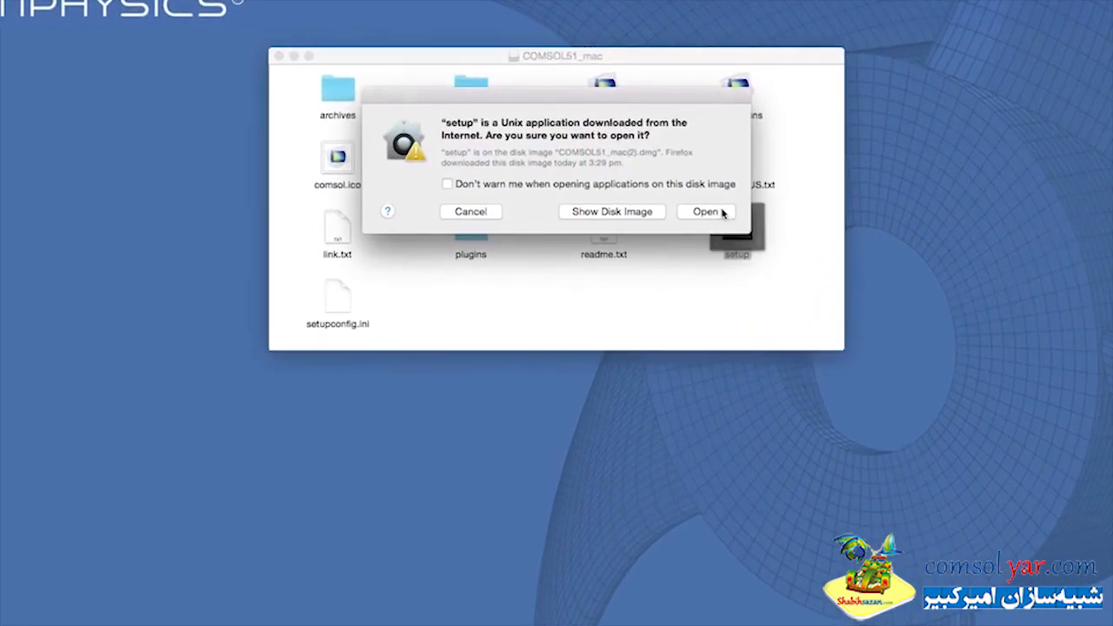
{"action": "left_click", "coordinate": [706, 213]}
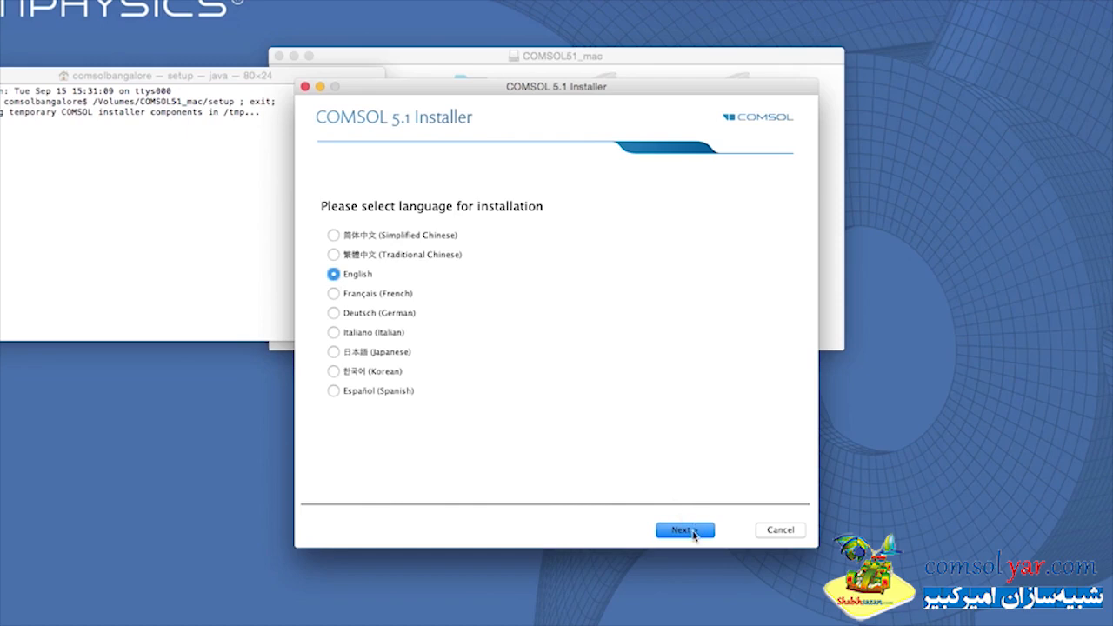
- Continue in English and choose New COMSOL 5.1 Installation, reaching the license agreement step
{"action": "left_click", "coordinate": [685, 529]}
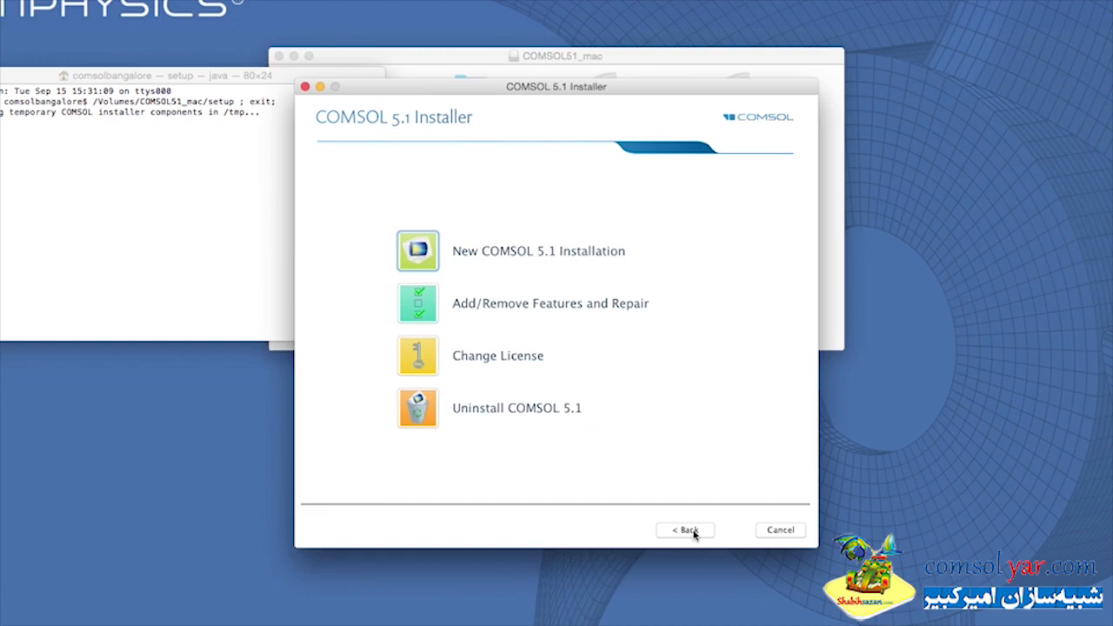
{"action": "mouse_move", "coordinate": [687, 515]}
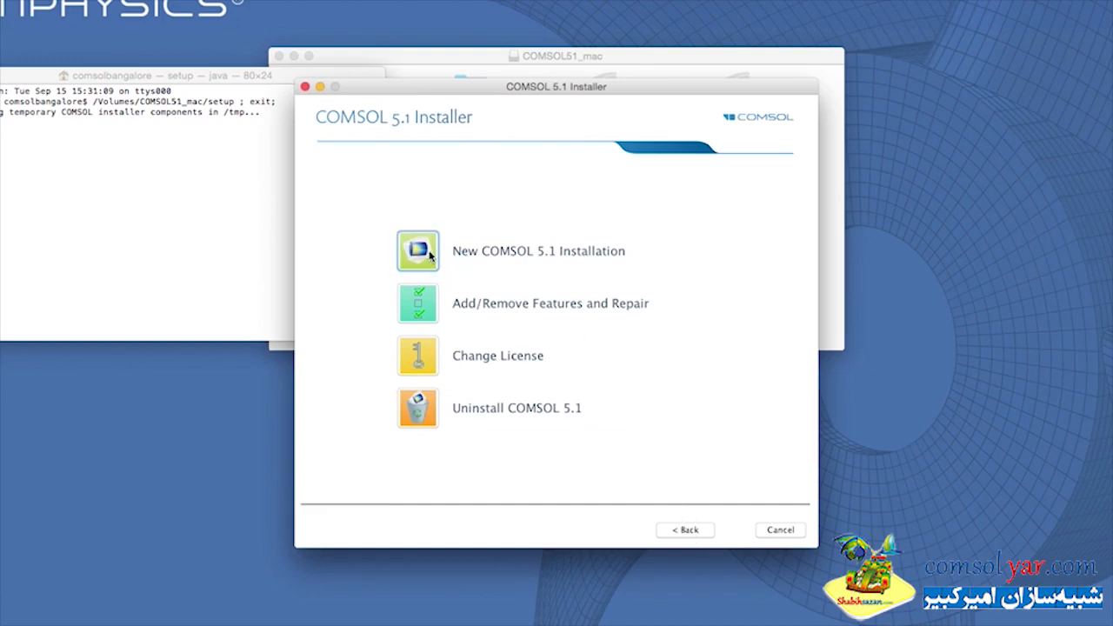
{"action": "left_click", "coordinate": [417, 250]}
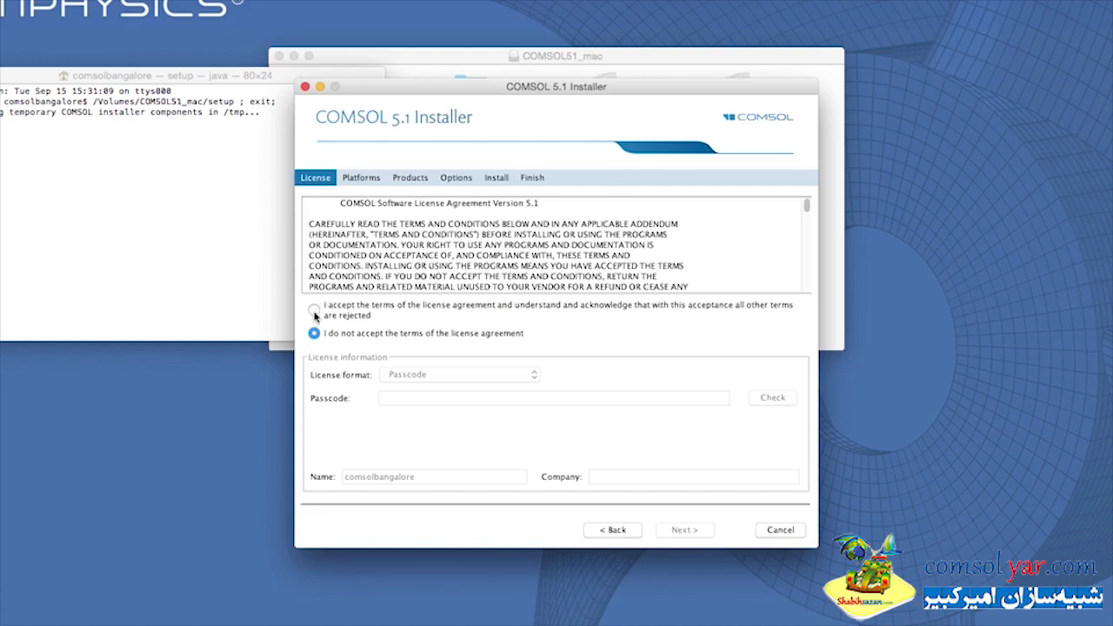
- Accept the license terms, supply Desktop/license.dat as the license file, check it as valid, and continue to platform selection
{"action": "left_click", "coordinate": [314, 310]}
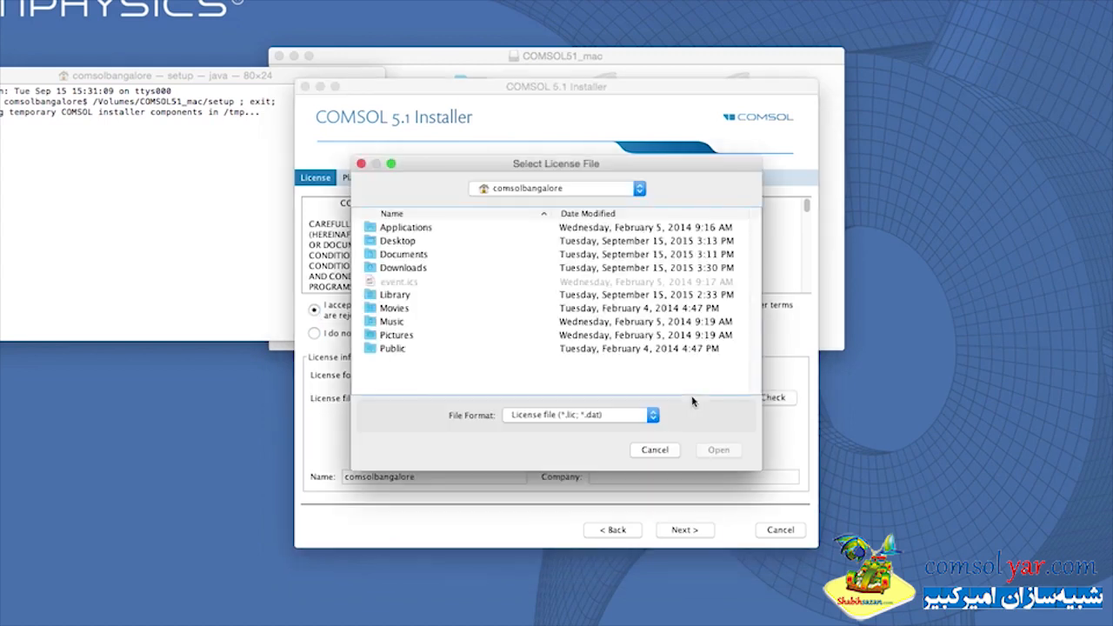
{"action": "double_click", "coordinate": [396, 240]}
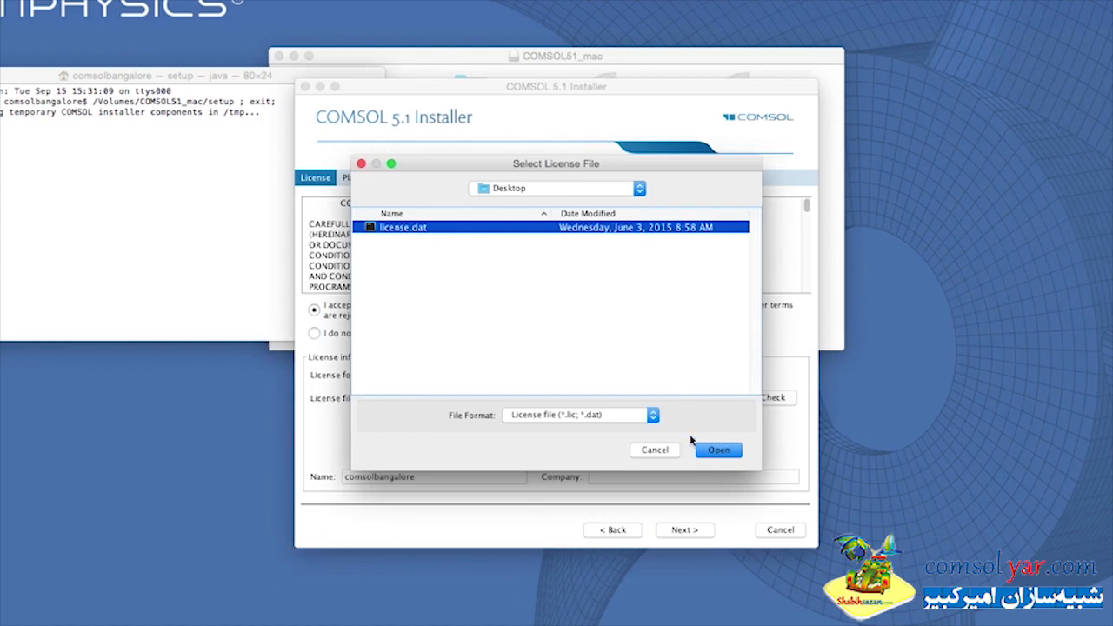
{"action": "left_click", "coordinate": [719, 449]}
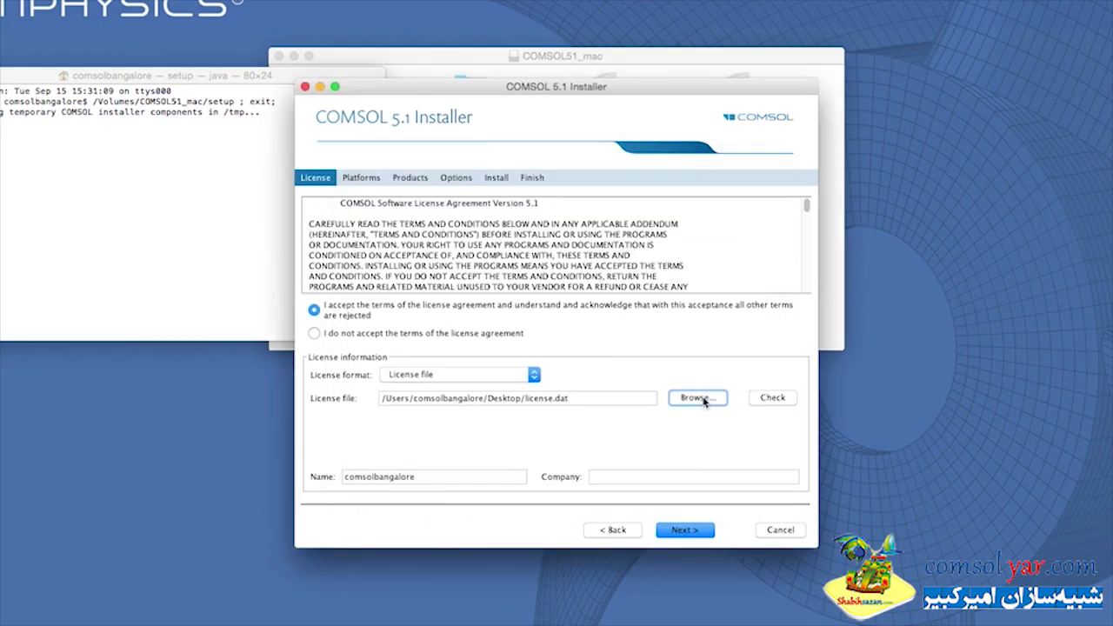
{"action": "left_click", "coordinate": [773, 396]}
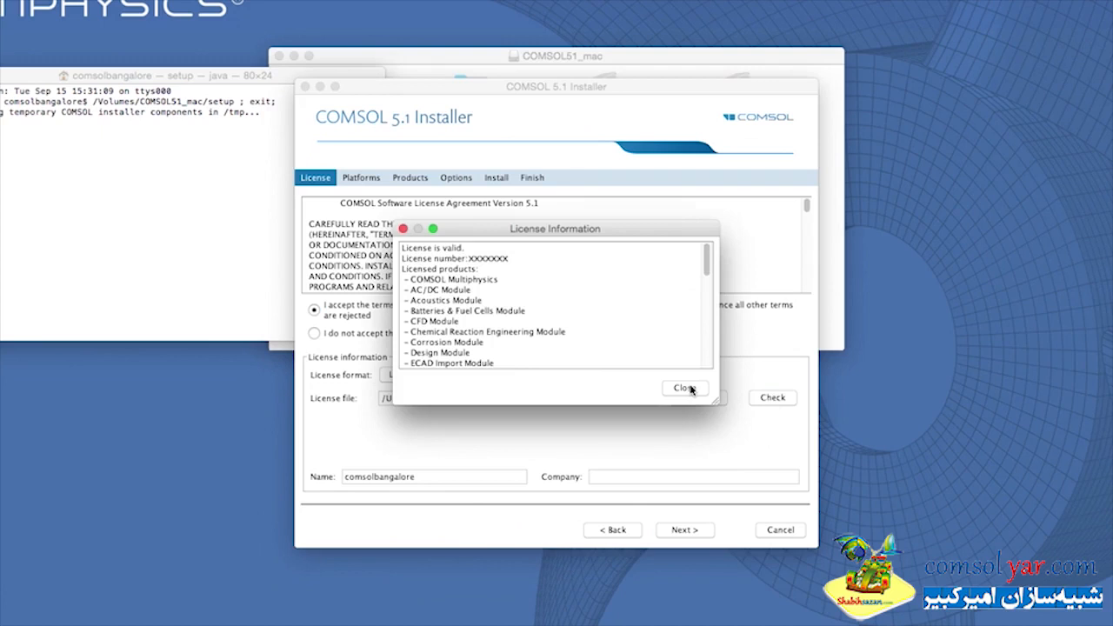
{"action": "left_click", "coordinate": [685, 388]}
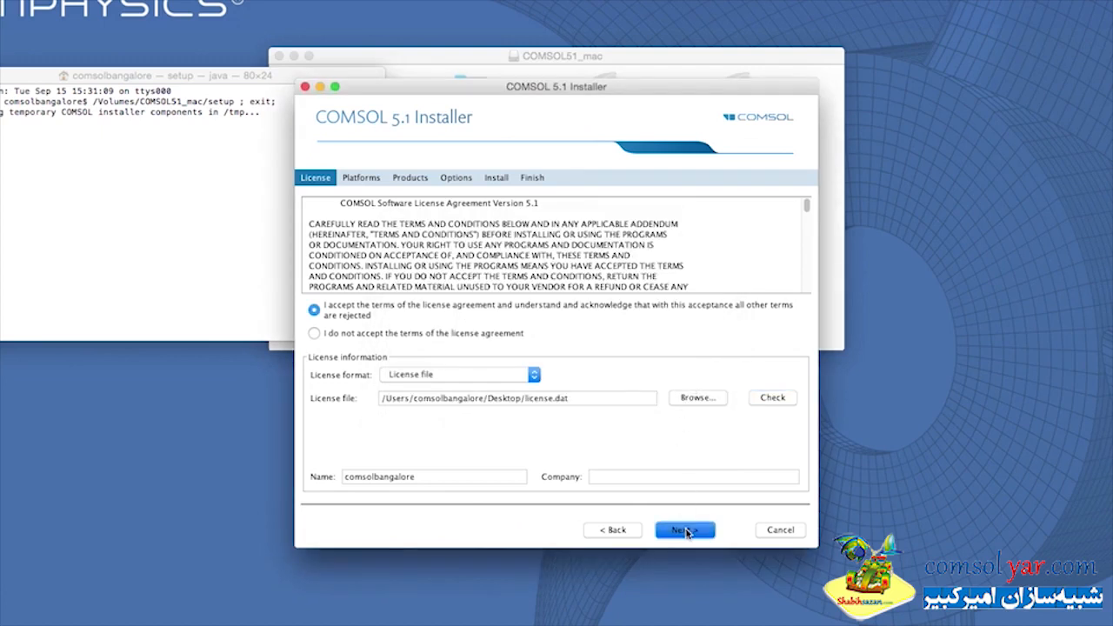
{"action": "left_click", "coordinate": [685, 529]}
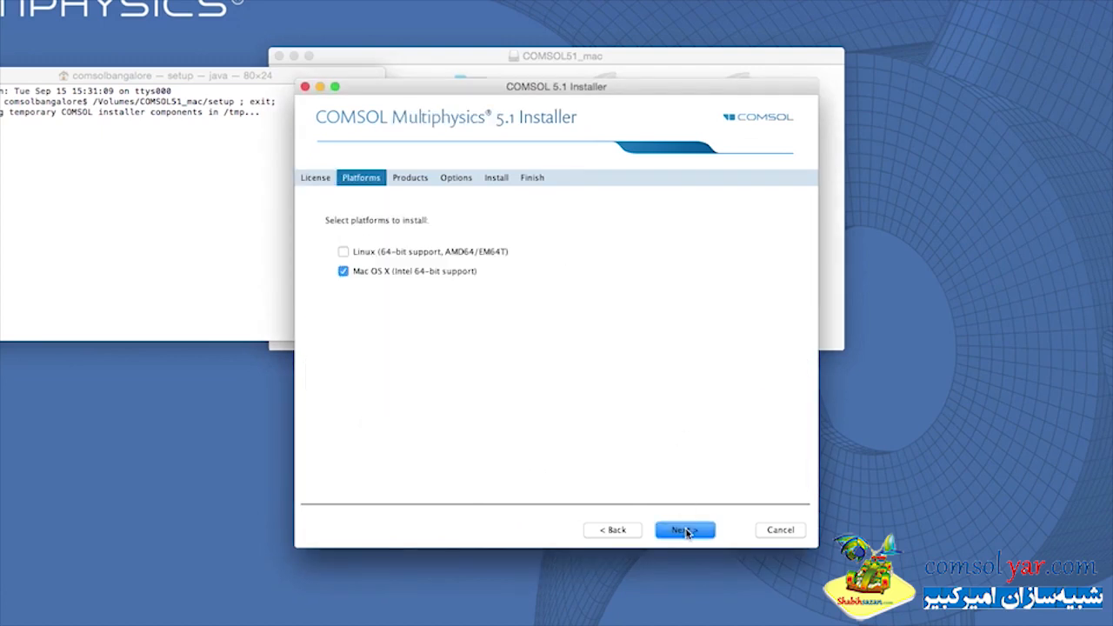
- Keep the Mac OS X platform and default products and run the installation until it reports success
{"action": "left_click", "coordinate": [686, 529]}
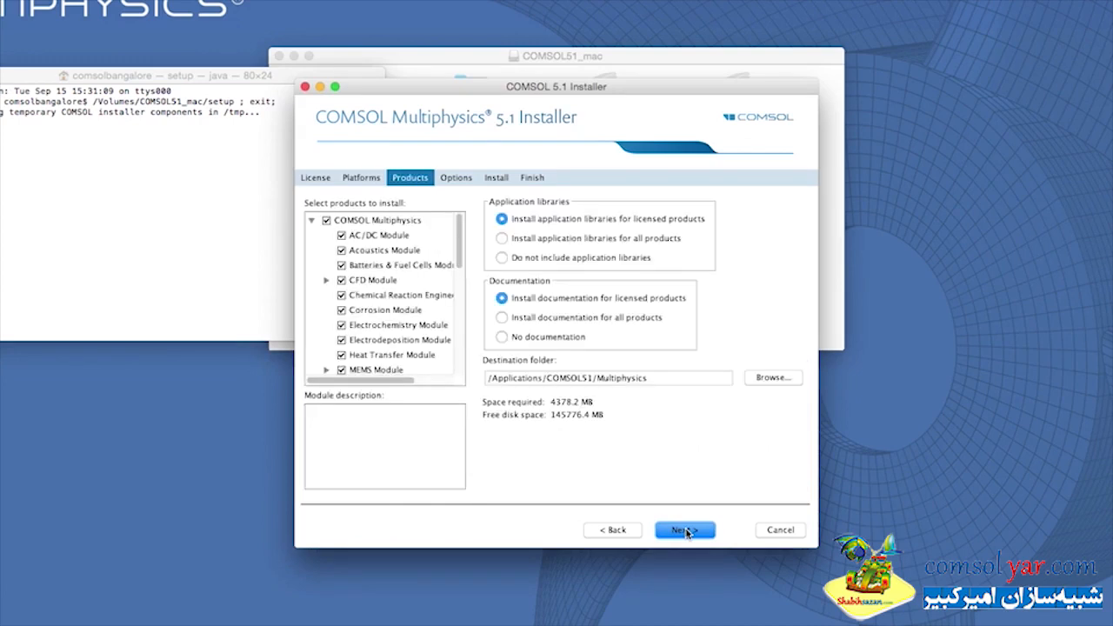
{"action": "scroll", "scroll_direction": "down", "scroll_amount": 3}
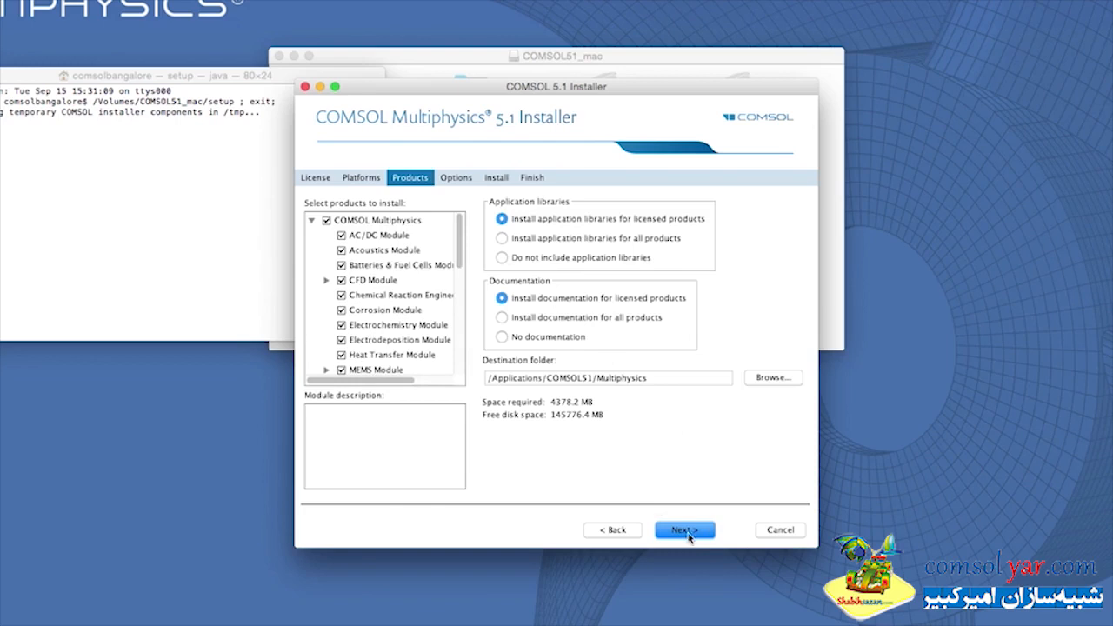
{"action": "left_click", "coordinate": [685, 528]}
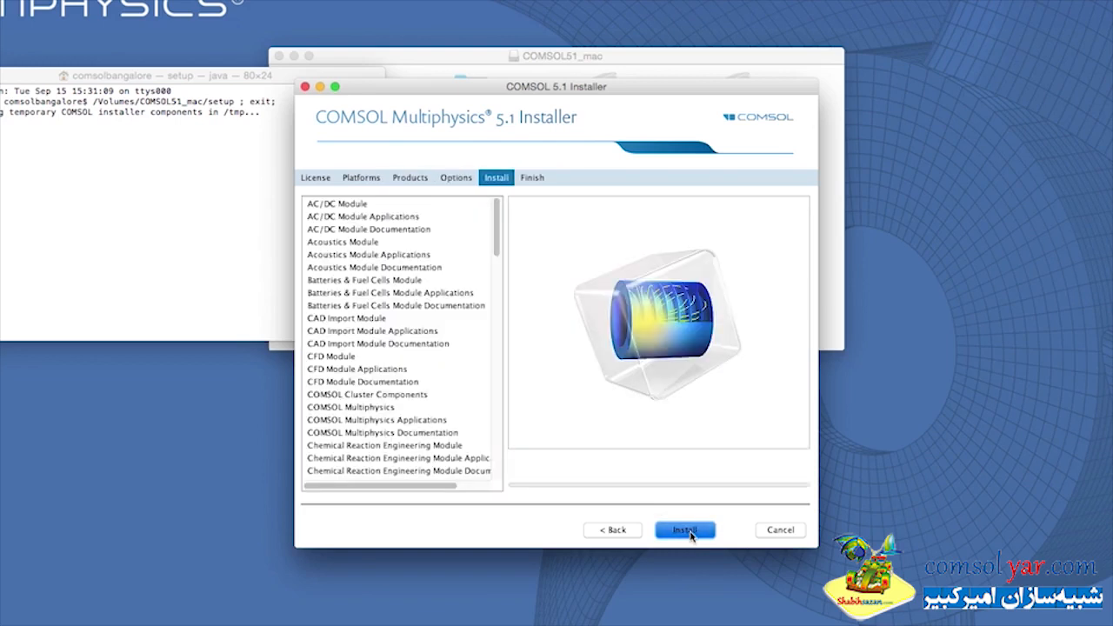
{"action": "left_click", "coordinate": [686, 529]}
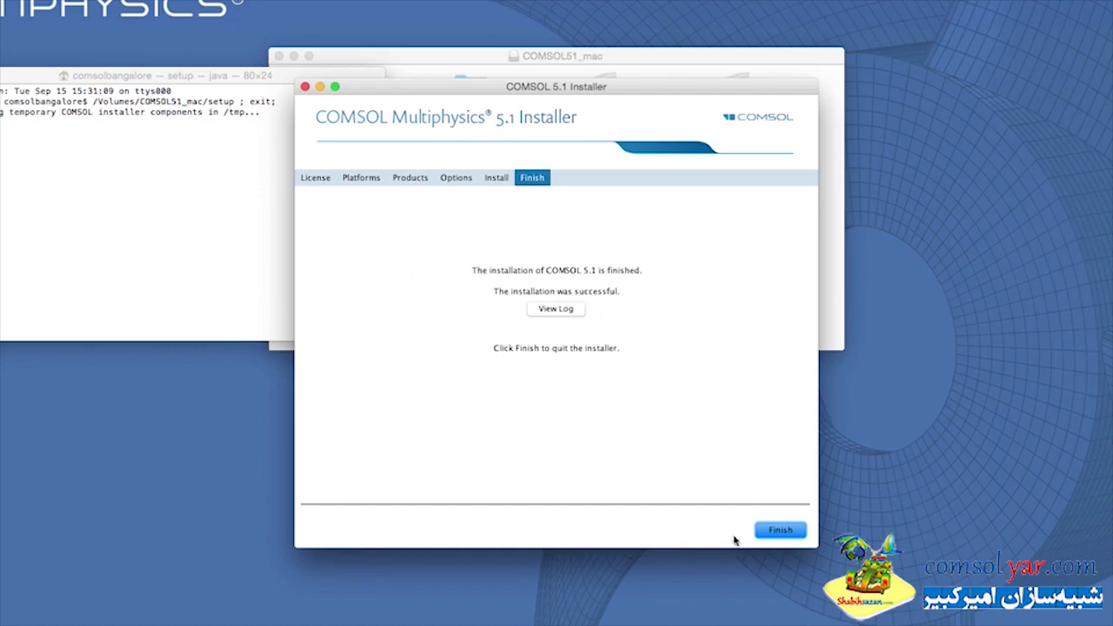
- Finish and quit the installer, leaving the desktop with COMSOL Multiphysics in the Dock
{"action": "left_click", "coordinate": [779, 529]}
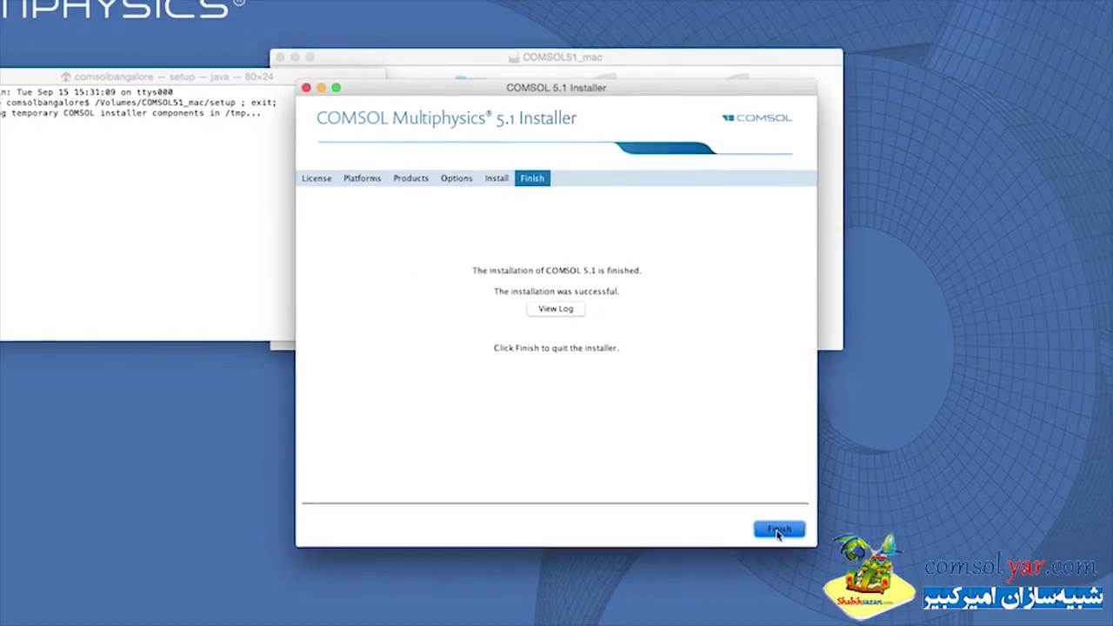
{"action": "left_click", "coordinate": [777, 529]}
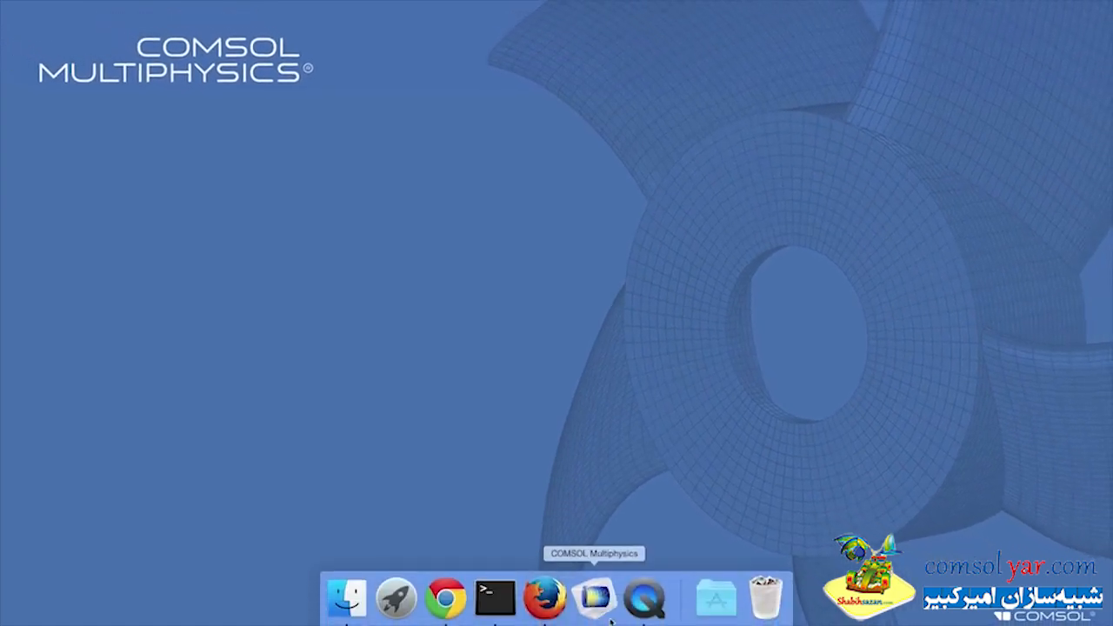